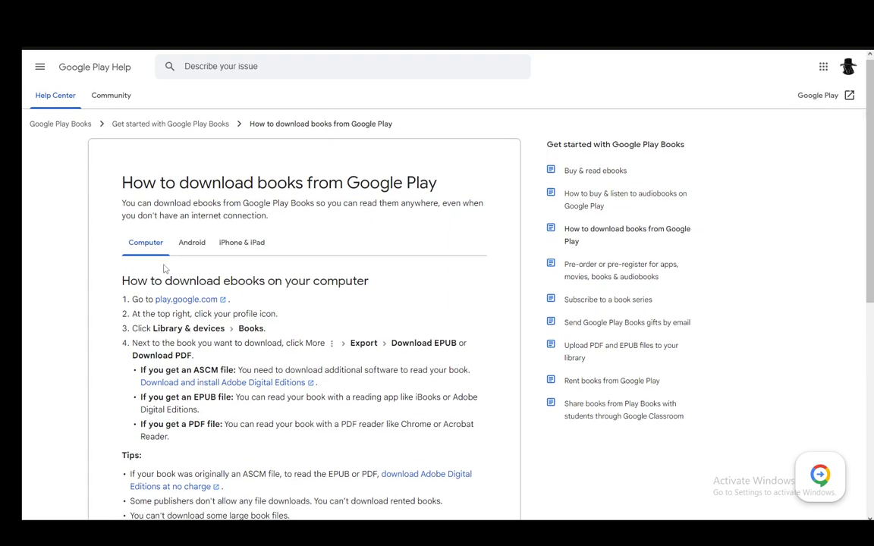
{"action": "left_click", "coordinate": [191, 242]}
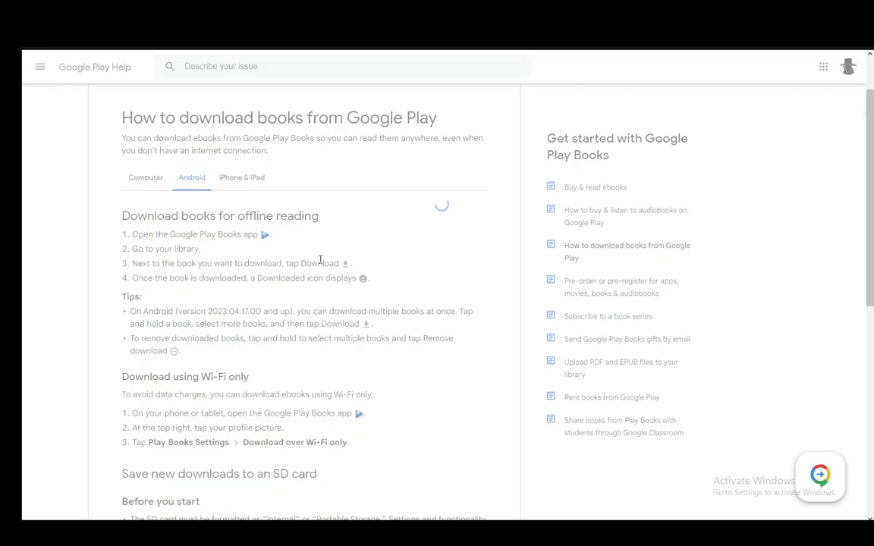
{"action": "left_click", "coordinate": [146, 176]}
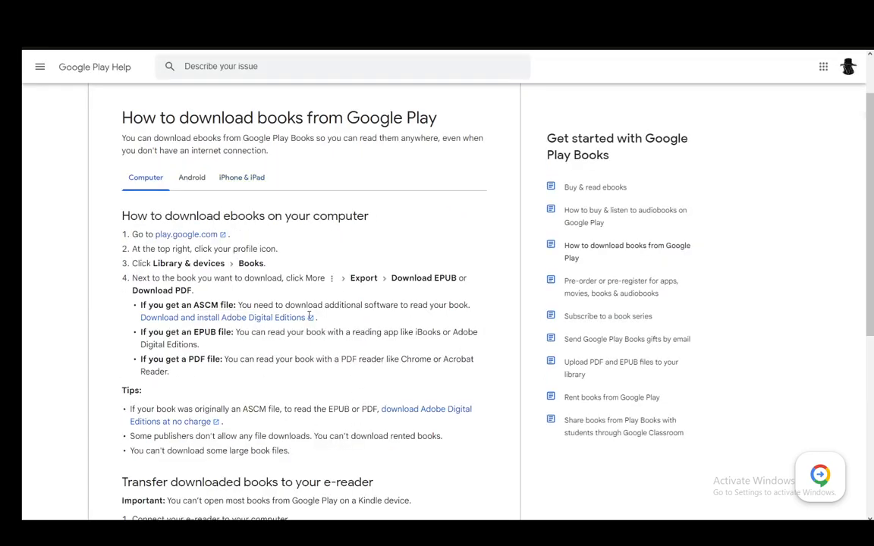